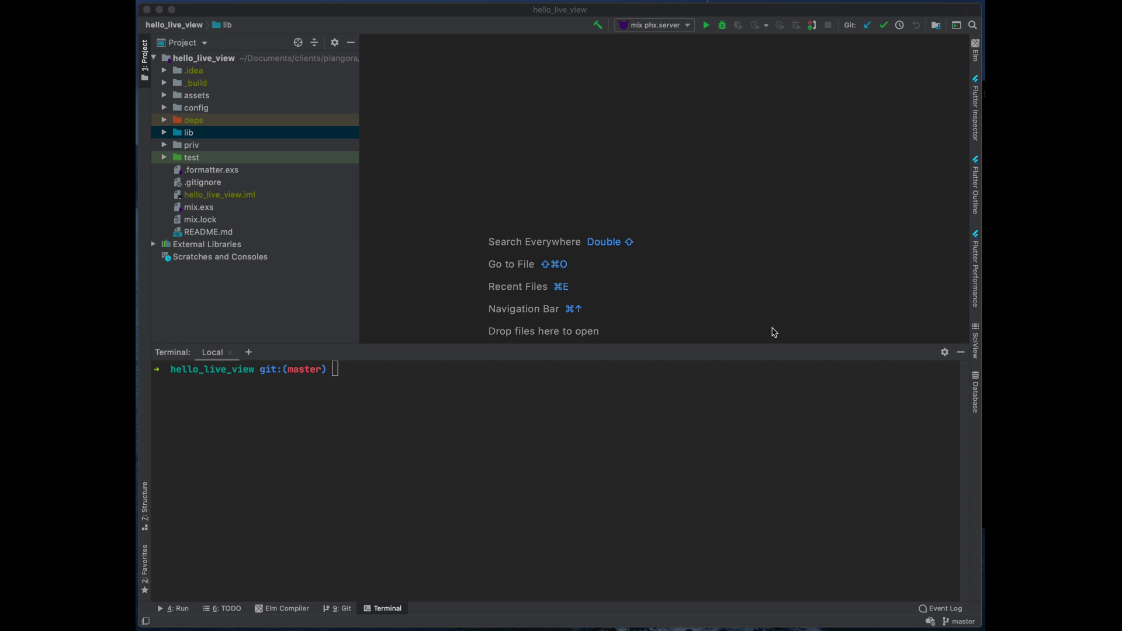
mouse_move(640, 299)
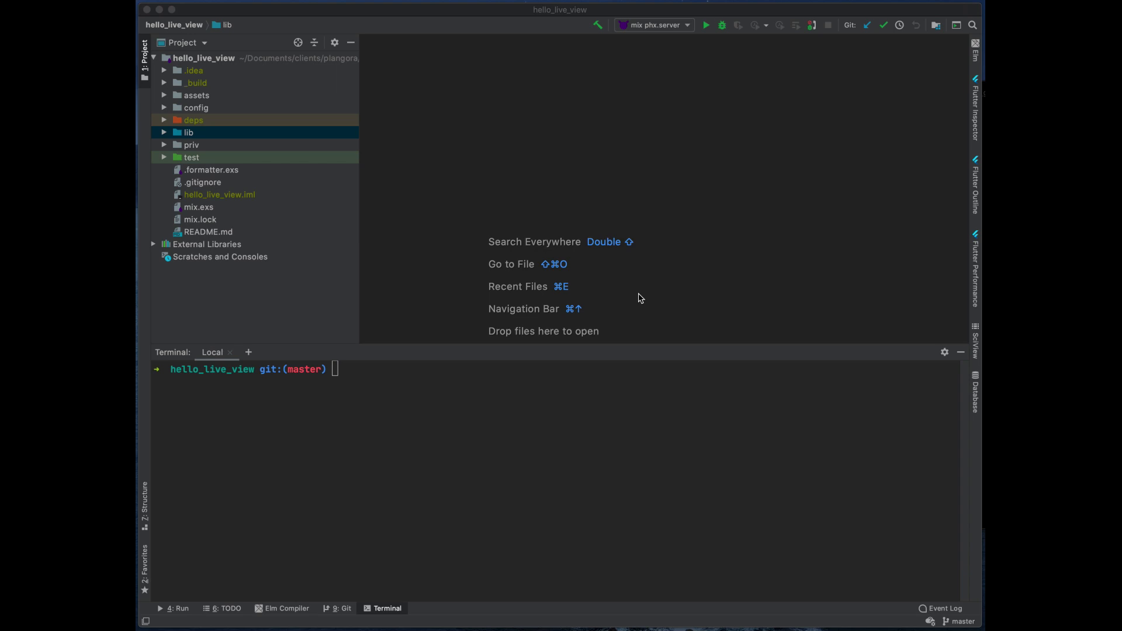
mouse_move(240, 214)
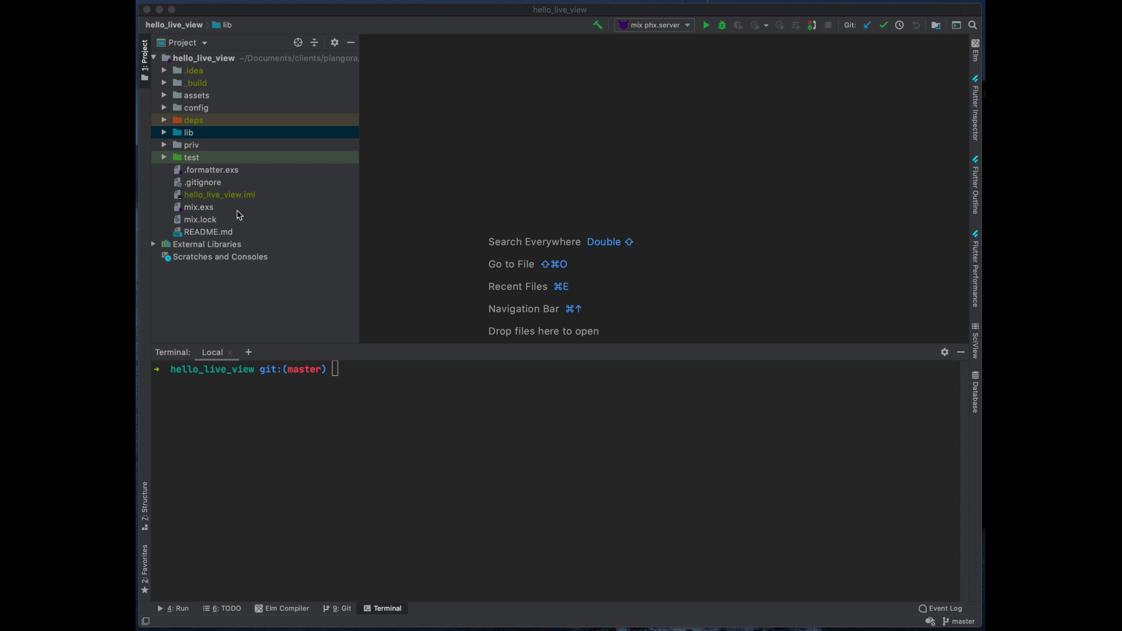
mouse_move(211, 211)
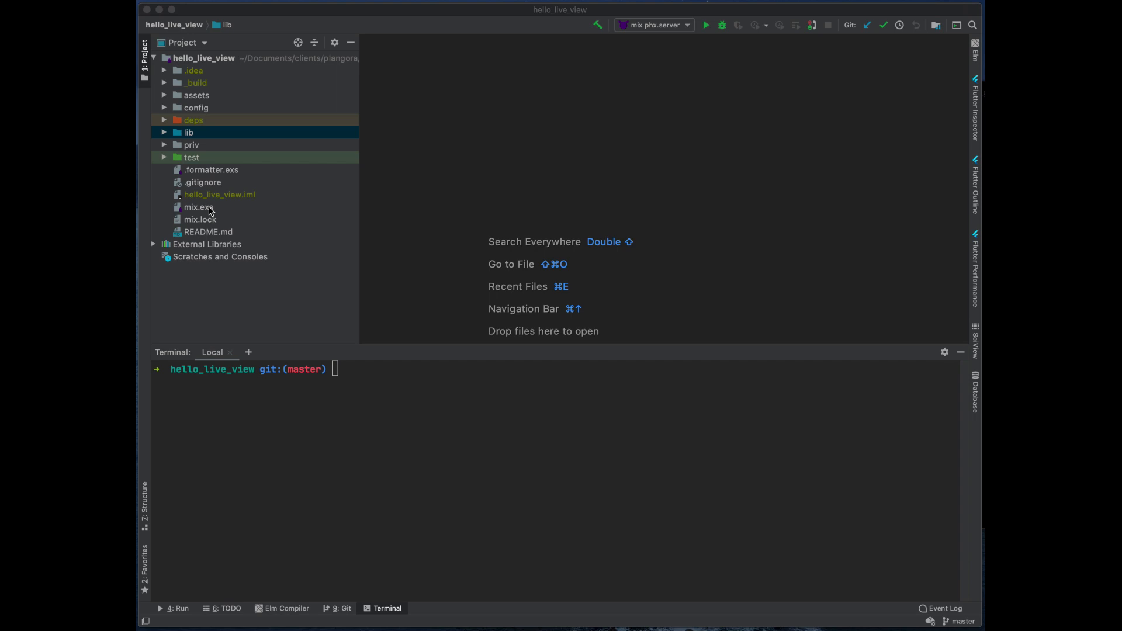
Step: Open mix.exs, run mix deps.get, and force-reinstall the phoenix_live_view npm package in assets
double_click(198, 207)
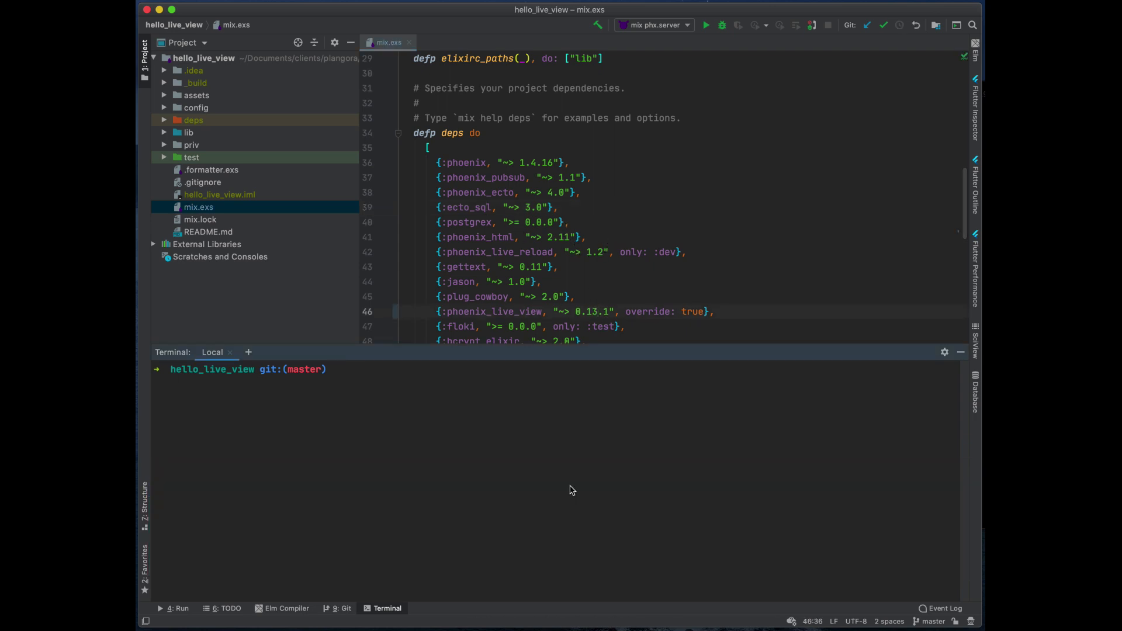
type("mix deps.get")
type("npm install")
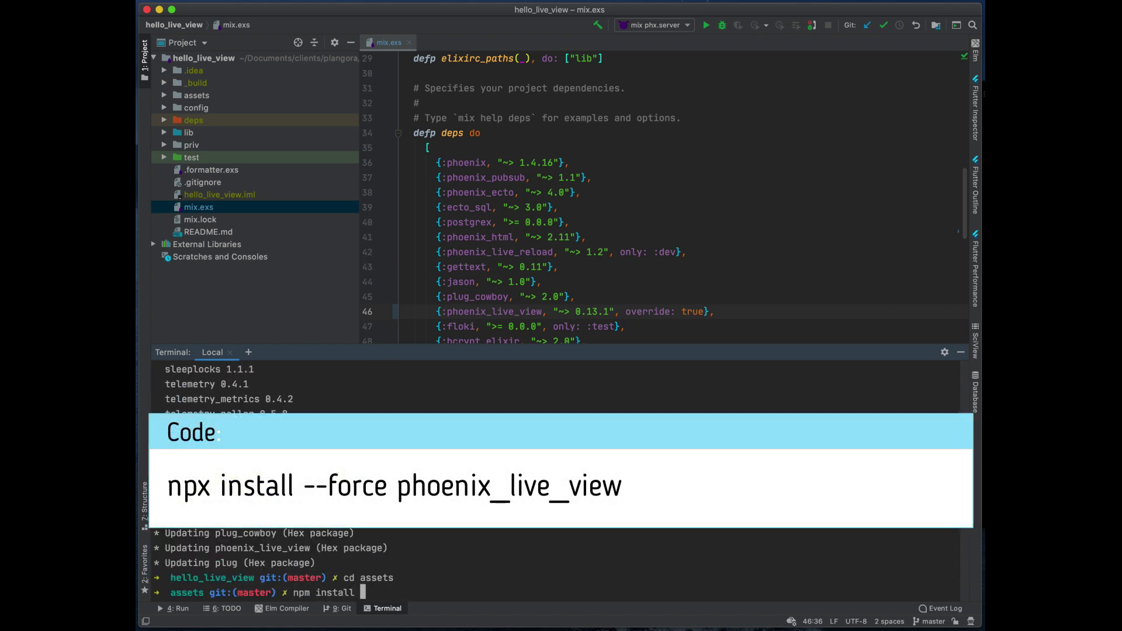
type("--force ph")
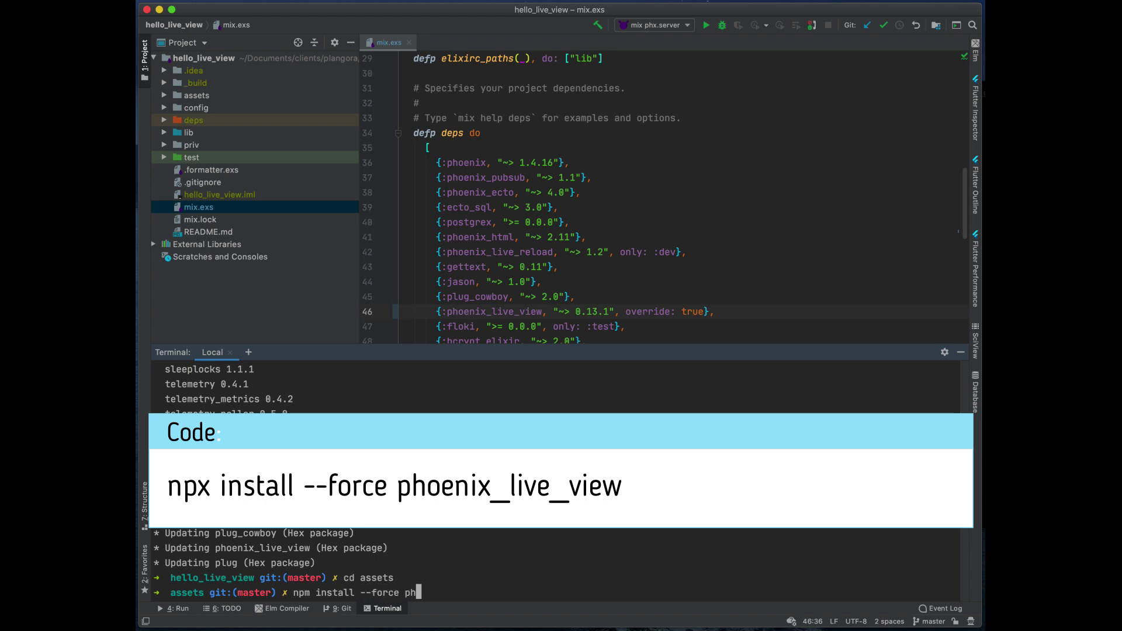
type("oenix_live_ived")
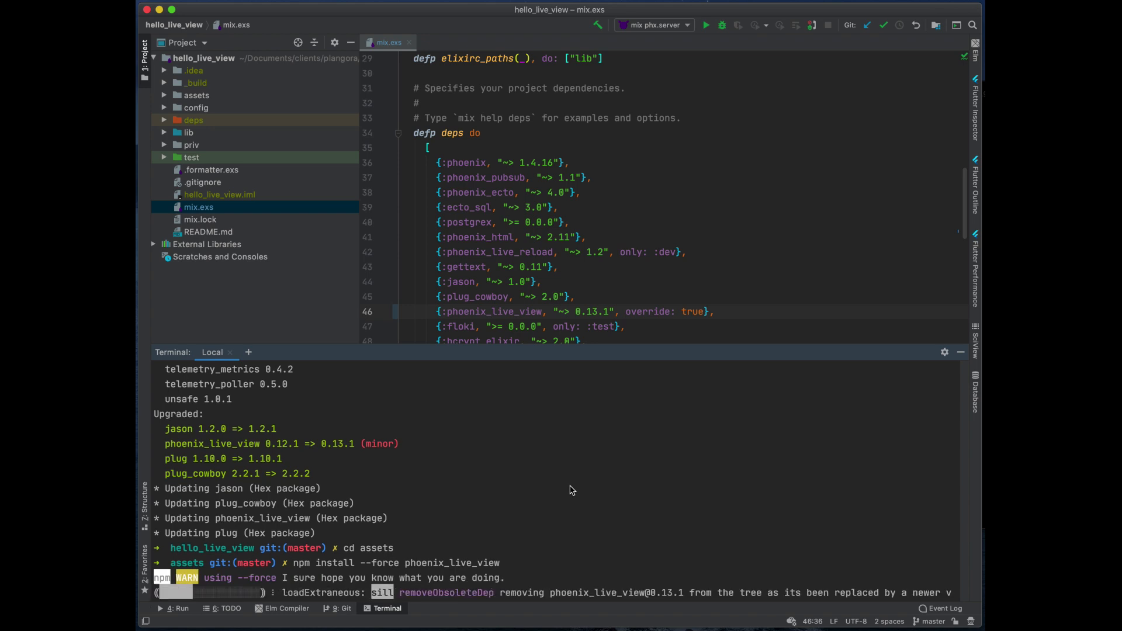
scroll("down", 3)
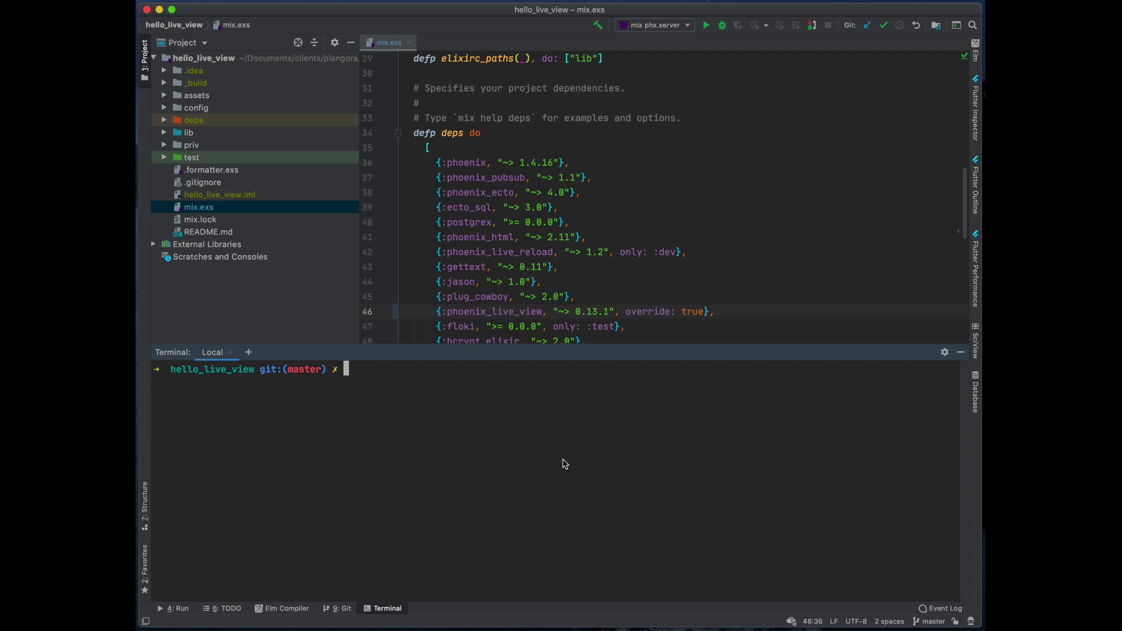
mouse_move(474, 226)
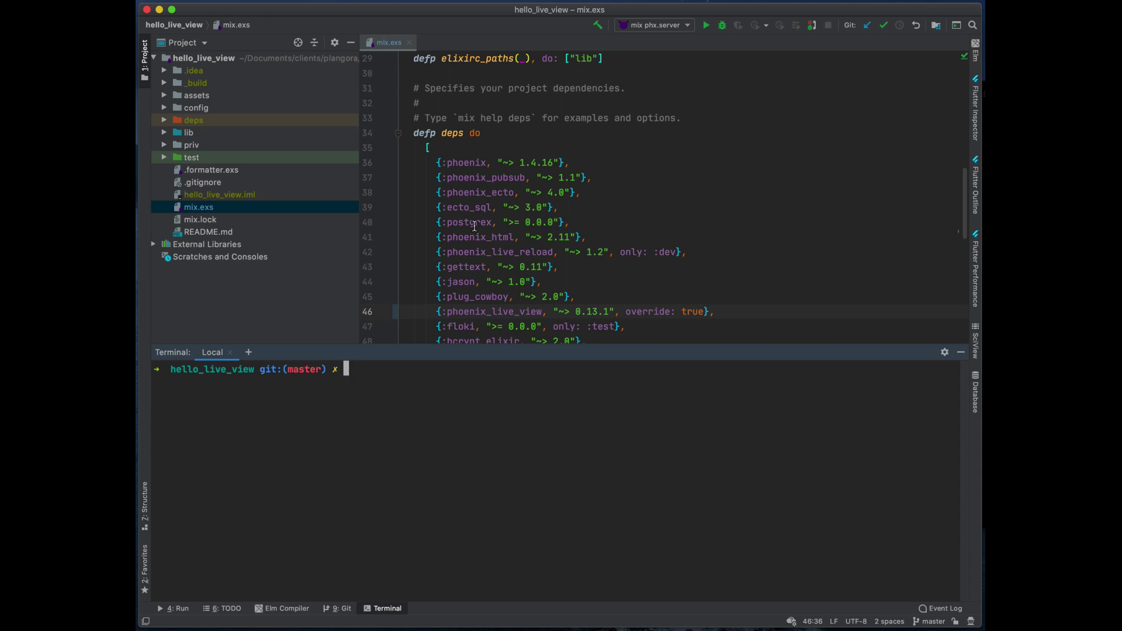
Step: Open lib/hello_live_view_web/endpoint.ex and put :peer_data in the live socket's connect_info list
left_click(164, 132)
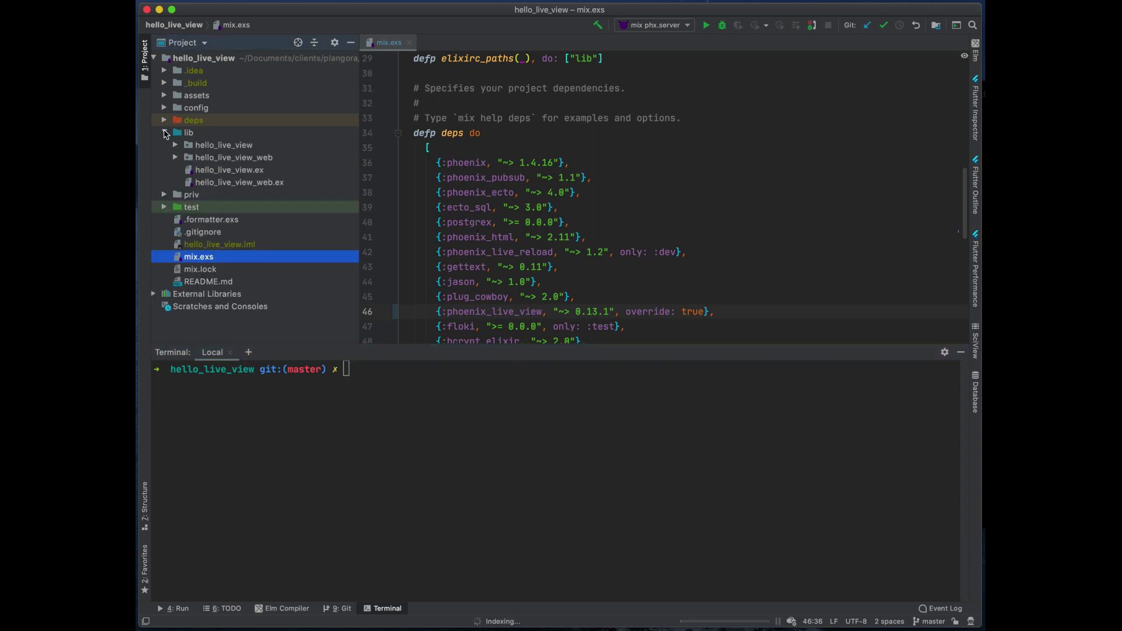
left_click(175, 157)
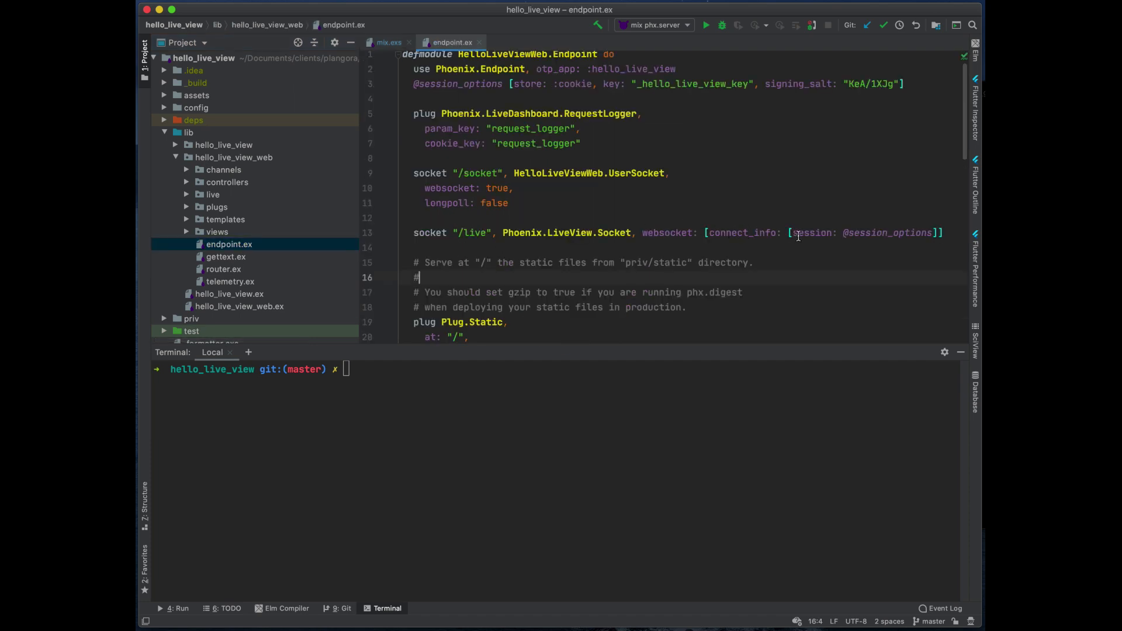
left_click(823, 232)
type(":peer_data, ")
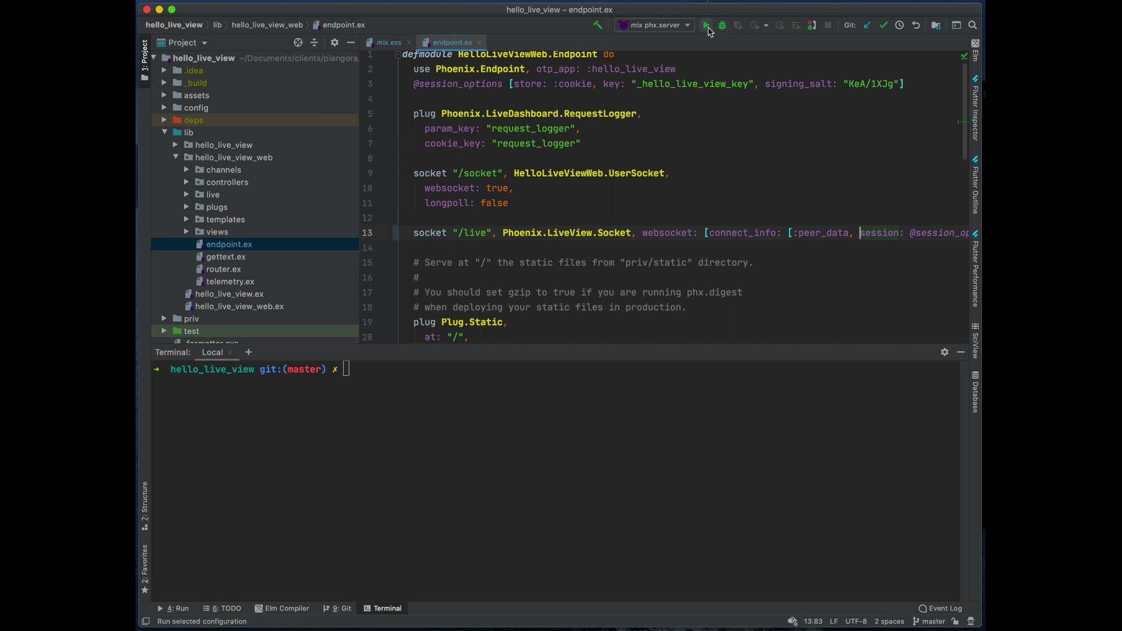
Step: Launch the mix phx.server run configuration from the toolbar
left_click(706, 25)
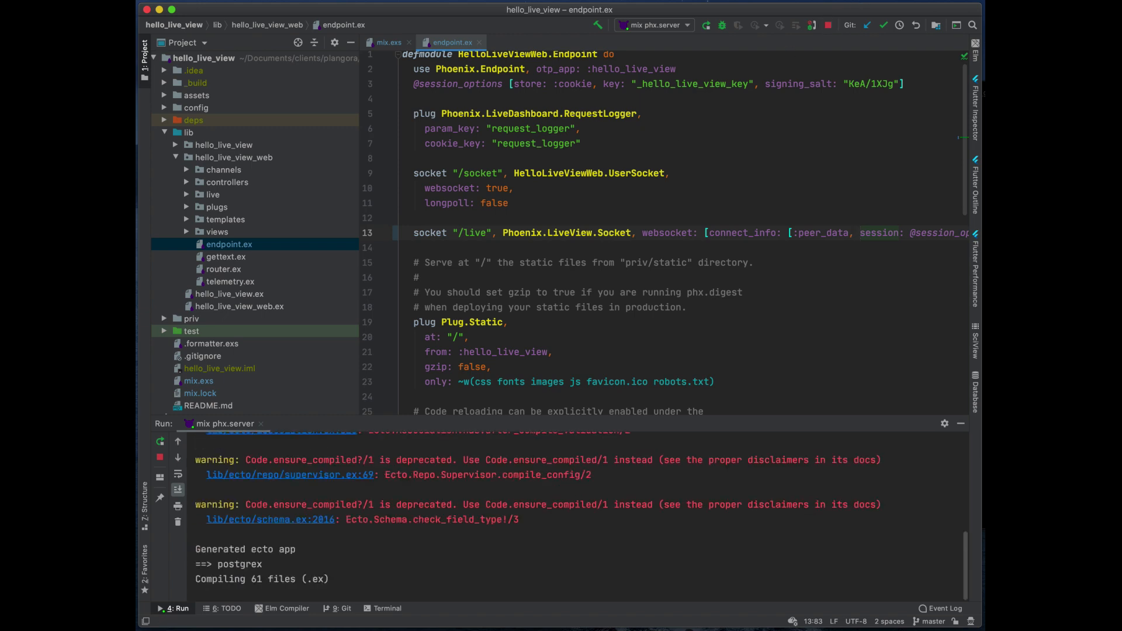
mouse_move(392, 344)
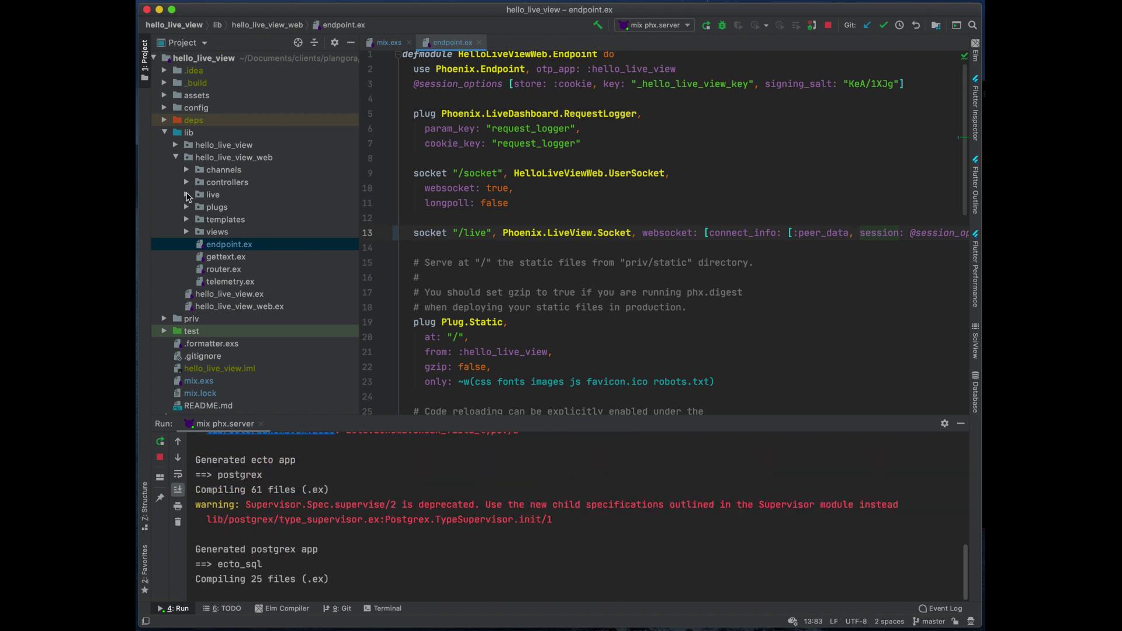
Step: Open live/user_index.ex and add IO.inspect(get_connect_info(socket)) at the start of mount
left_click(187, 194)
type("g")
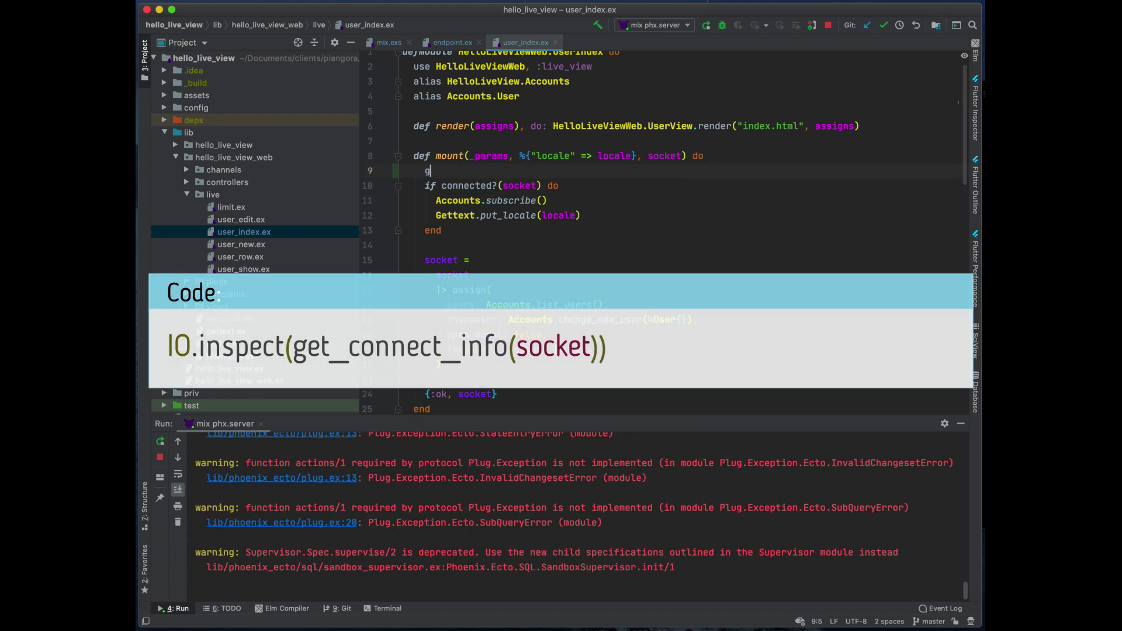
type("et_connect_info(socket))")
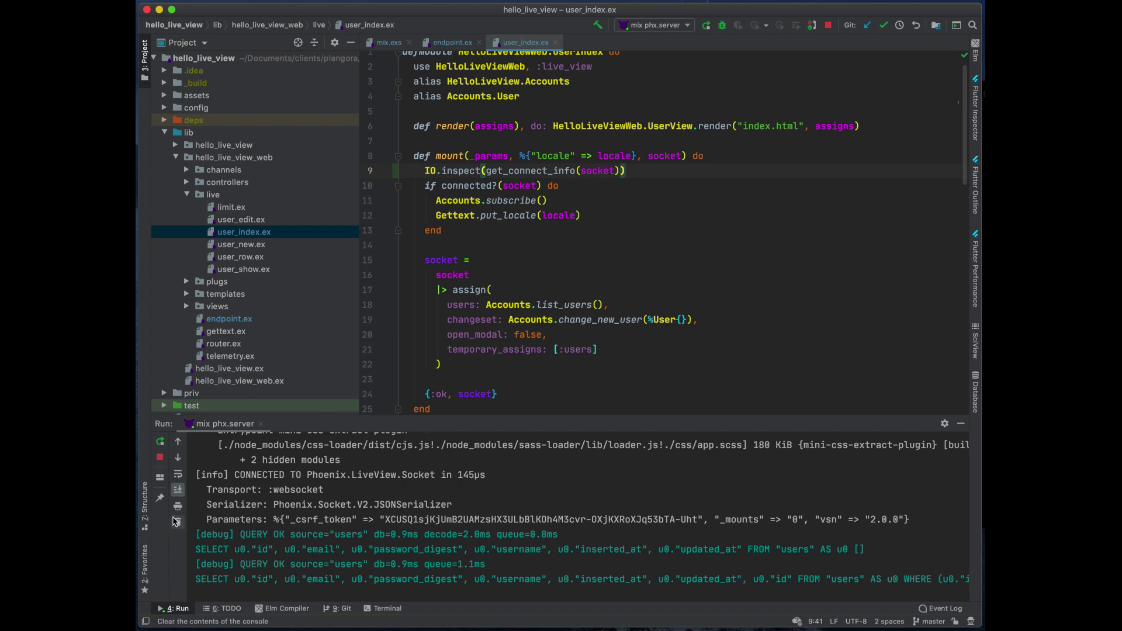
Step: Clear the Run console and find peer_data address 127.0.0.1 in the fresh output
left_click(176, 521)
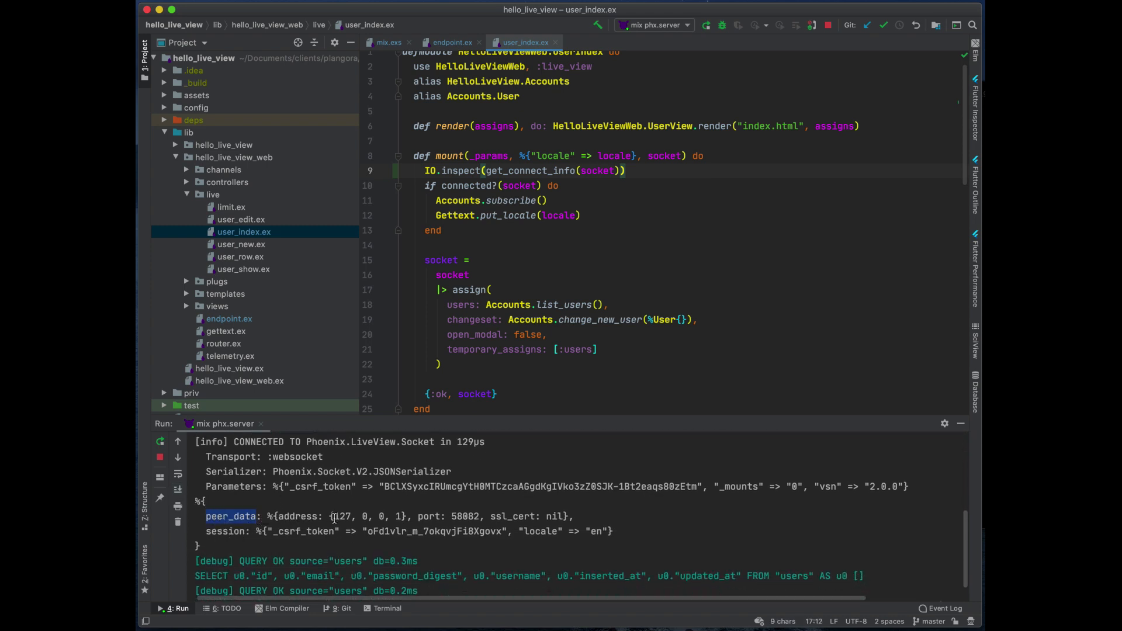
double_click(365, 517)
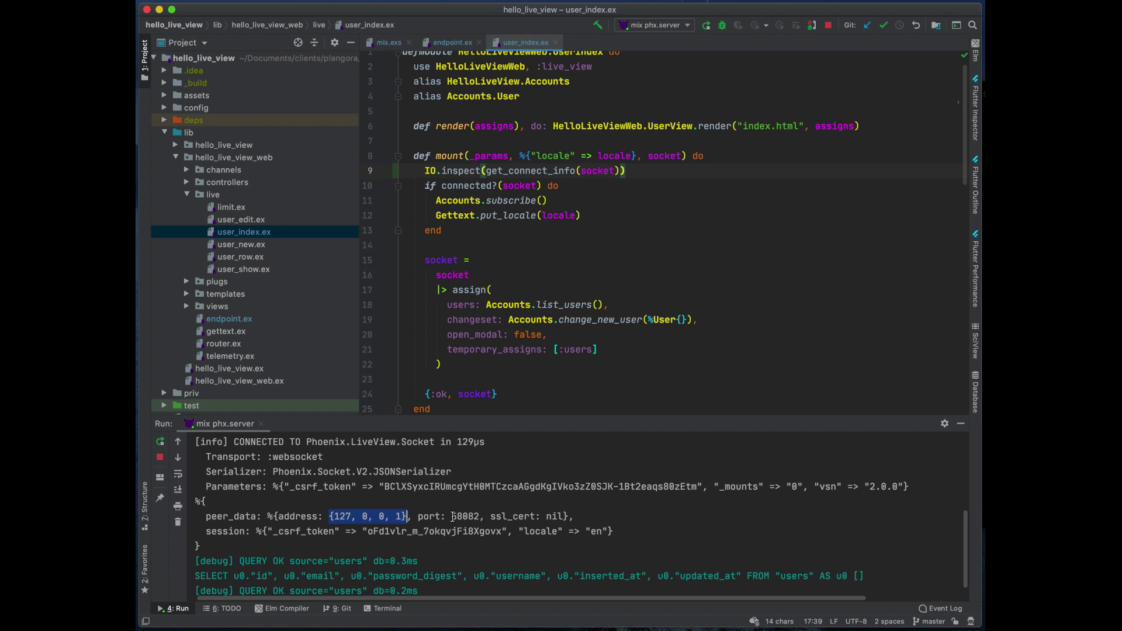